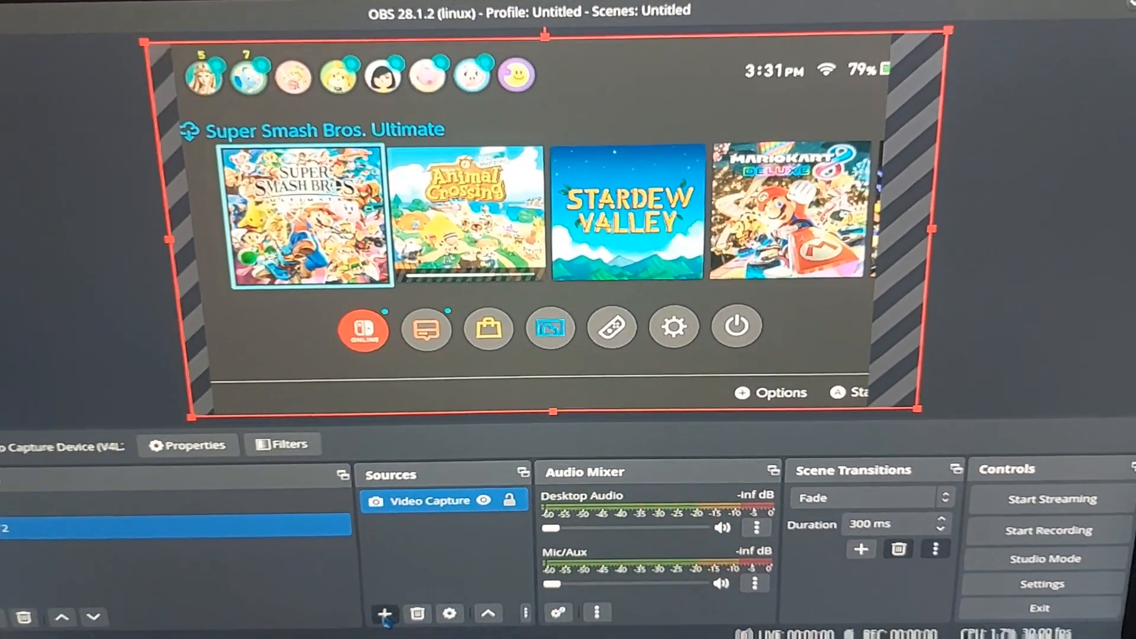
# Step: Add the HD Pro Webcam C920 as a V4L2 video capture source overlaid on the Switch capture in Scene 2
pyautogui.click(383, 611)
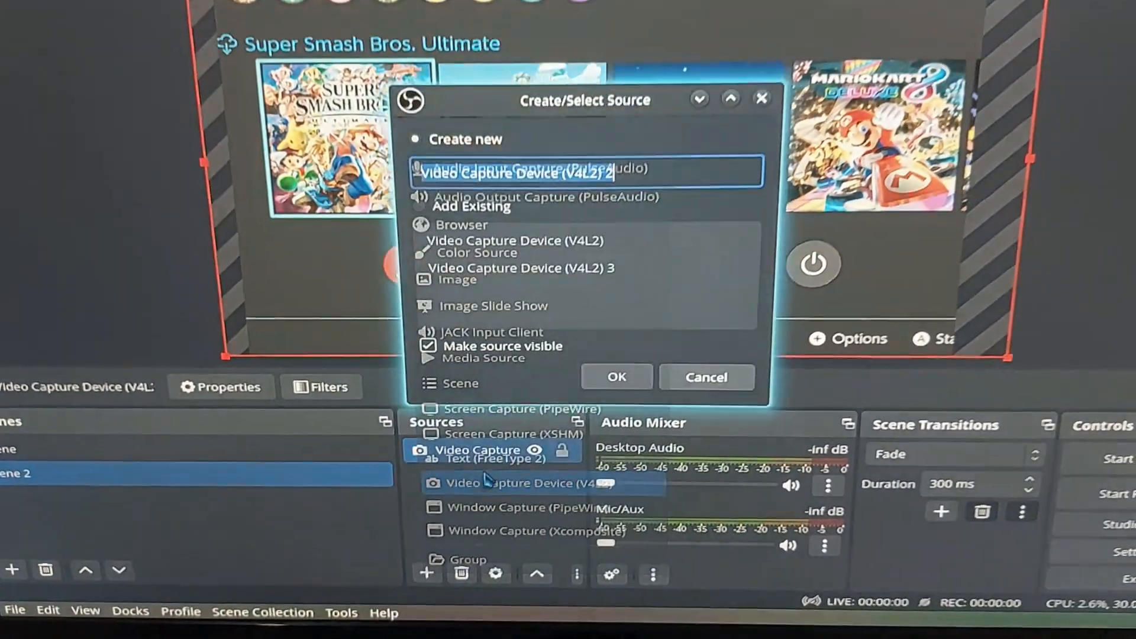
pyautogui.click(616, 377)
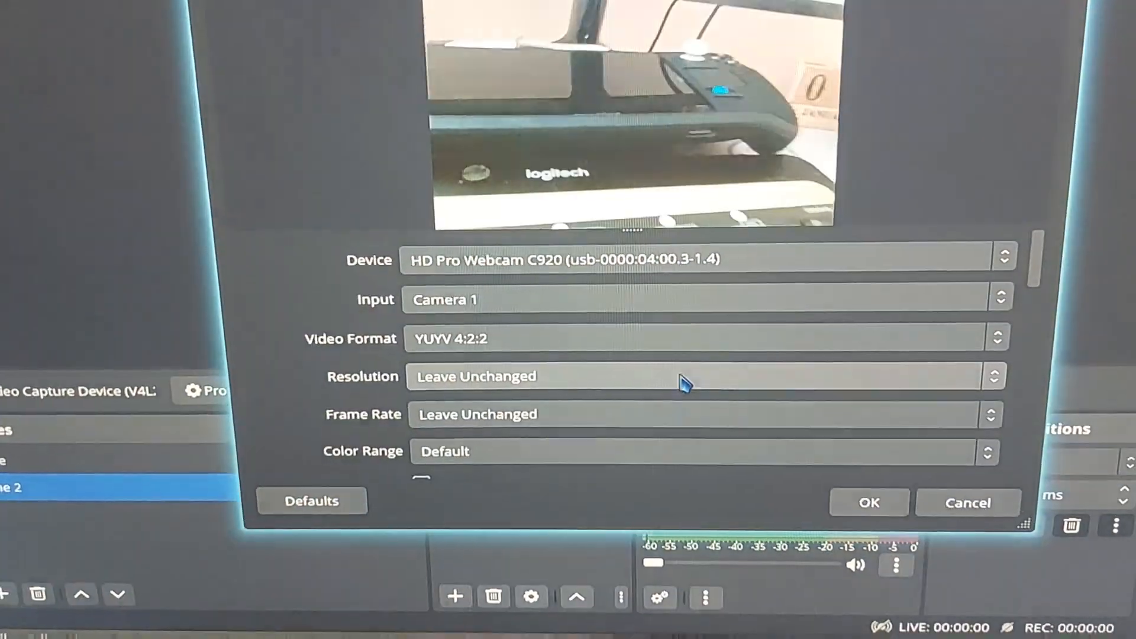
pyautogui.click(867, 502)
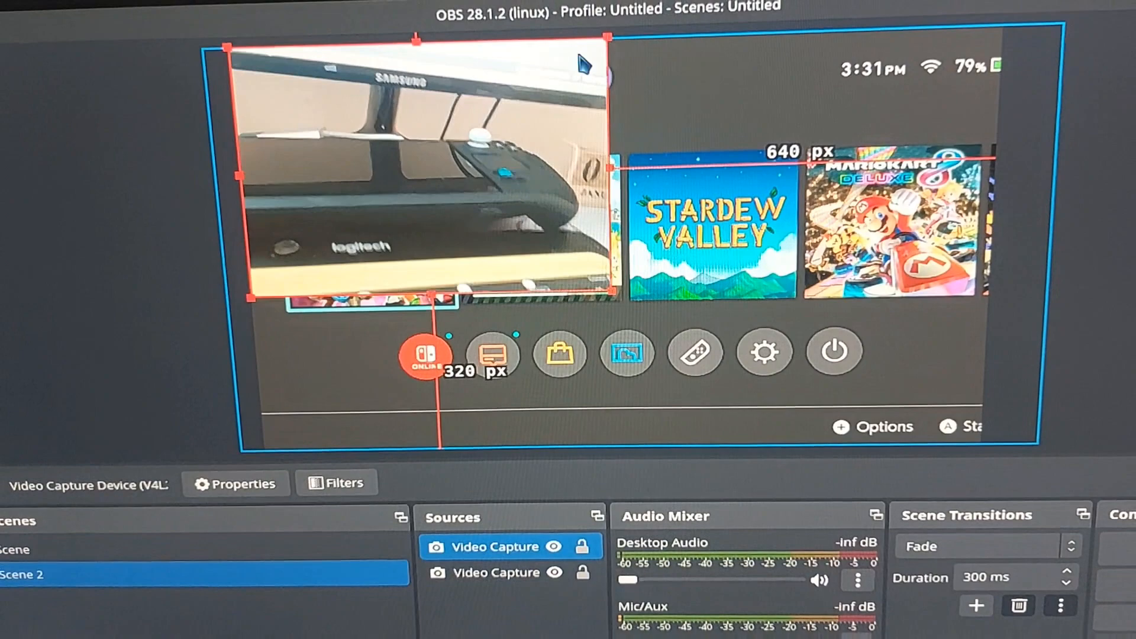